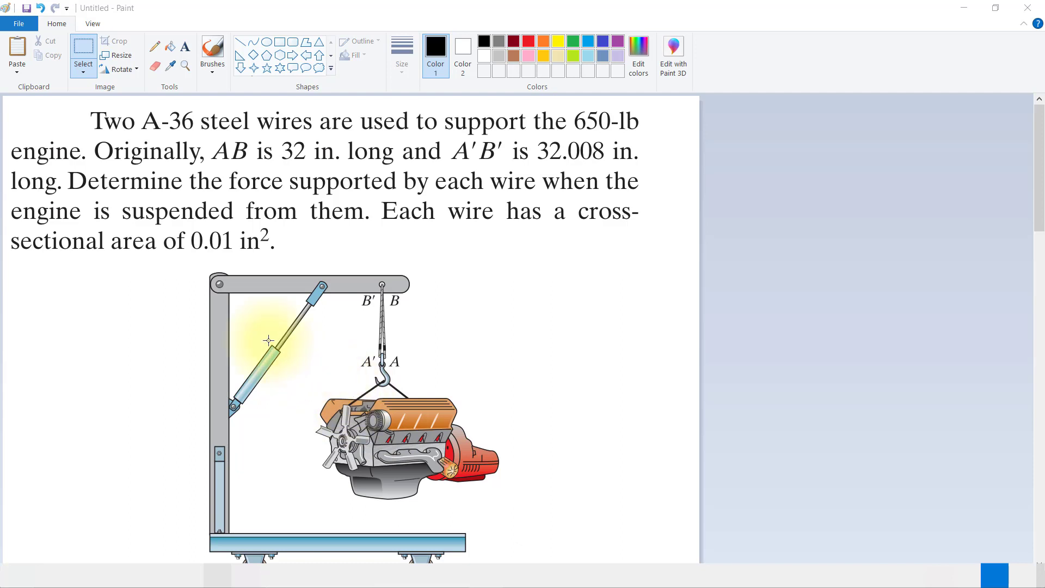
{"action": "mouse_move", "coordinate": [368, 326]}
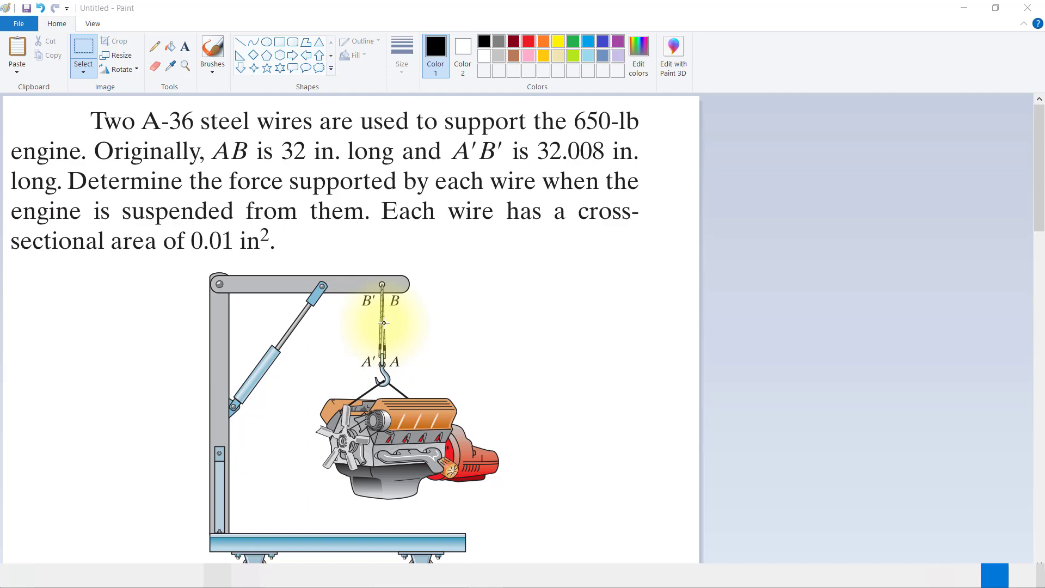
{"action": "mouse_move", "coordinate": [113, 137]}
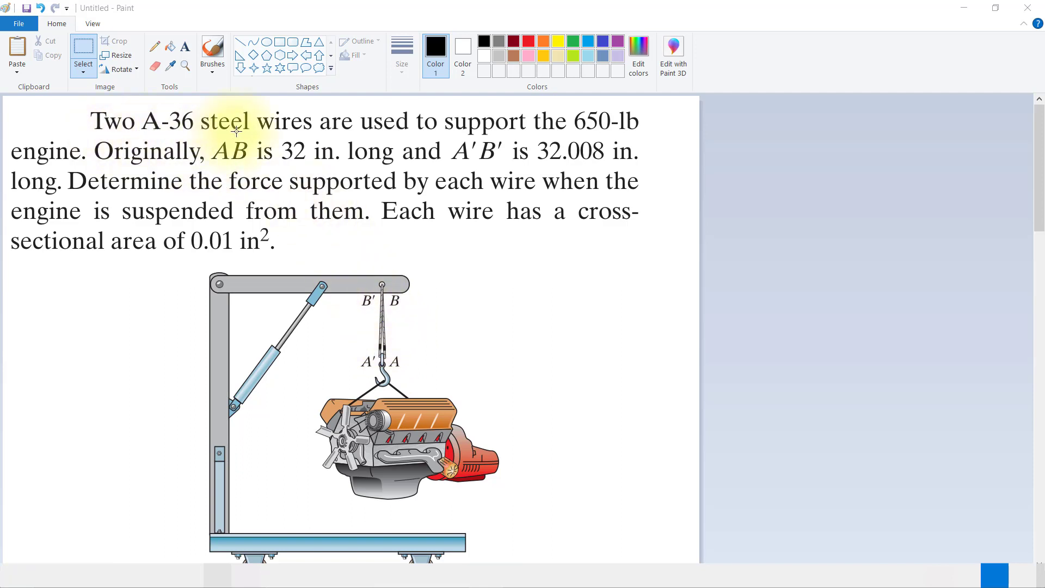
{"action": "mouse_move", "coordinate": [484, 127]}
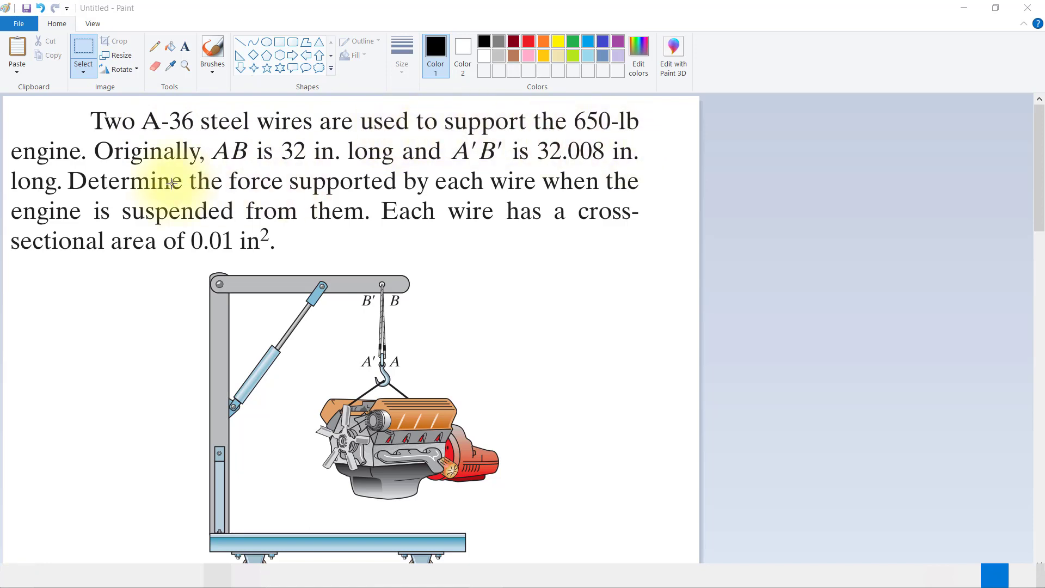
{"action": "mouse_move", "coordinate": [403, 307]}
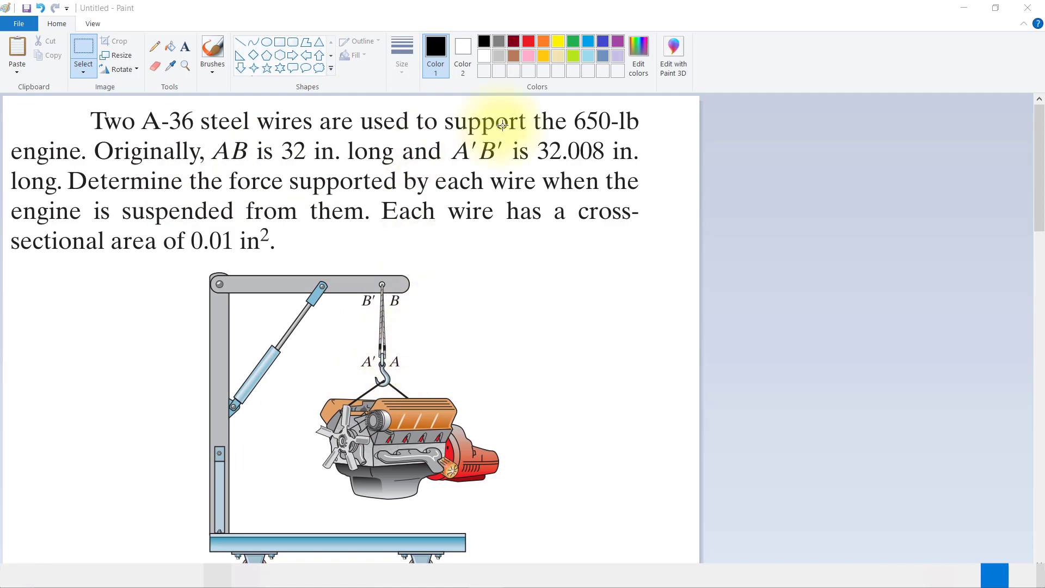
{"action": "mouse_move", "coordinate": [374, 357]}
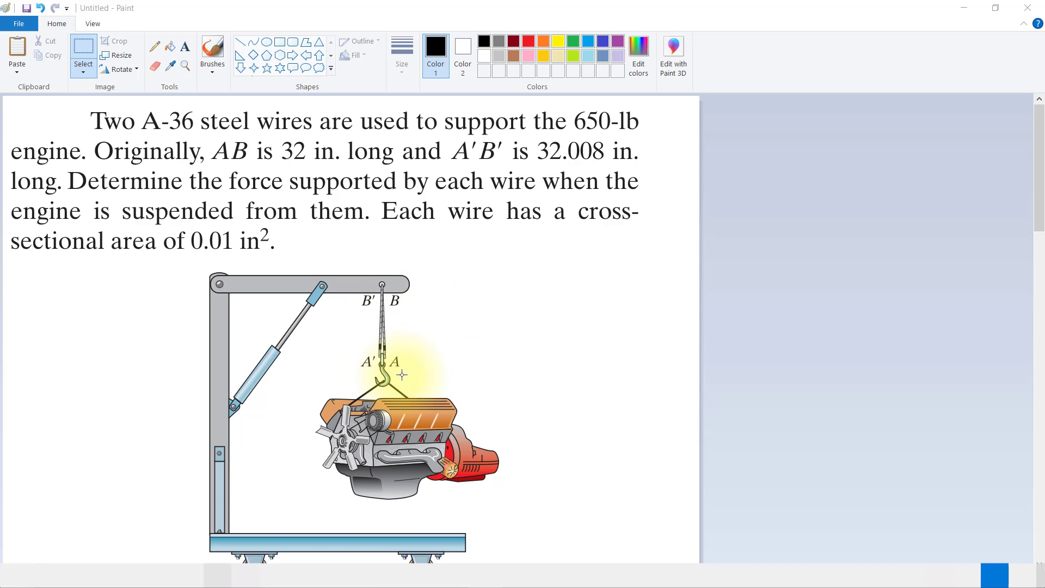
Pencil-sketch an upward tension arrow above wire A'B', a force mark by the engine, and an arc over the equation.
{"action": "scroll", "scroll_direction": "down", "scroll_amount": 3}
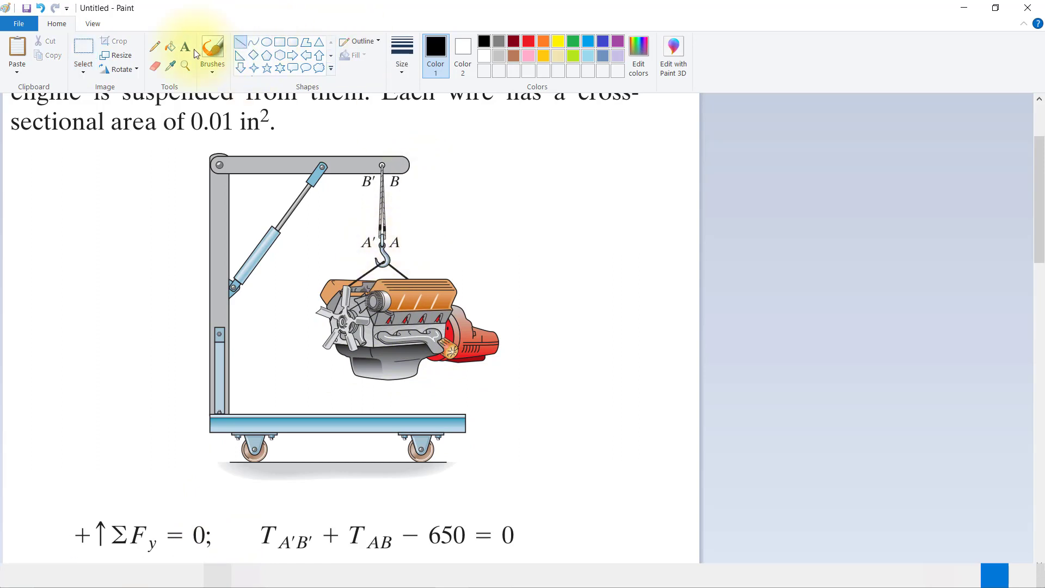
{"action": "left_click_drag", "start_coordinate": [400, 213], "coordinate": [416, 240]}
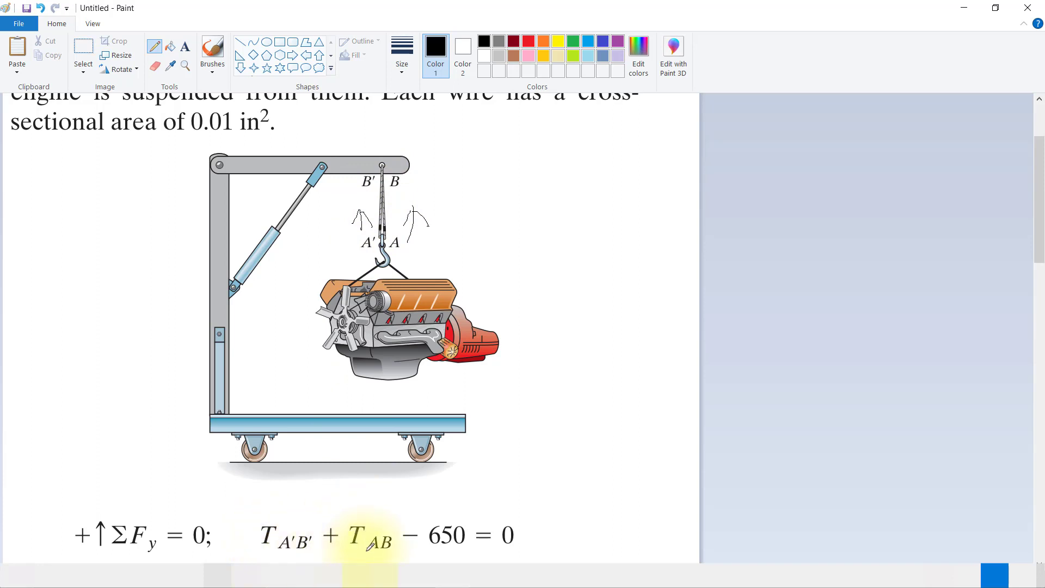
{"action": "left_click_drag", "start_coordinate": [526, 307], "coordinate": [523, 363]}
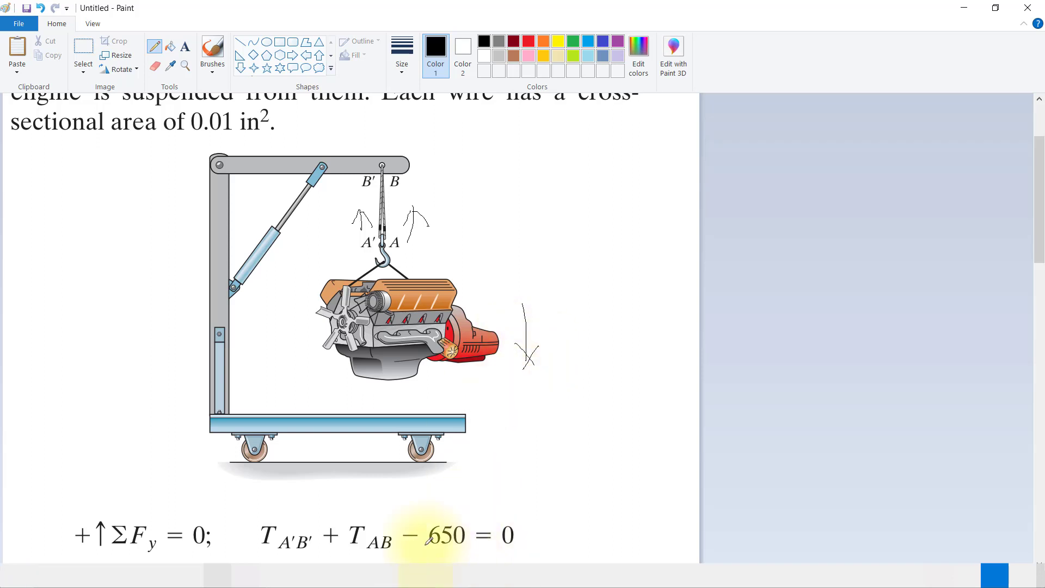
{"action": "left_click_drag", "start_coordinate": [252, 514], "coordinate": [547, 550]}
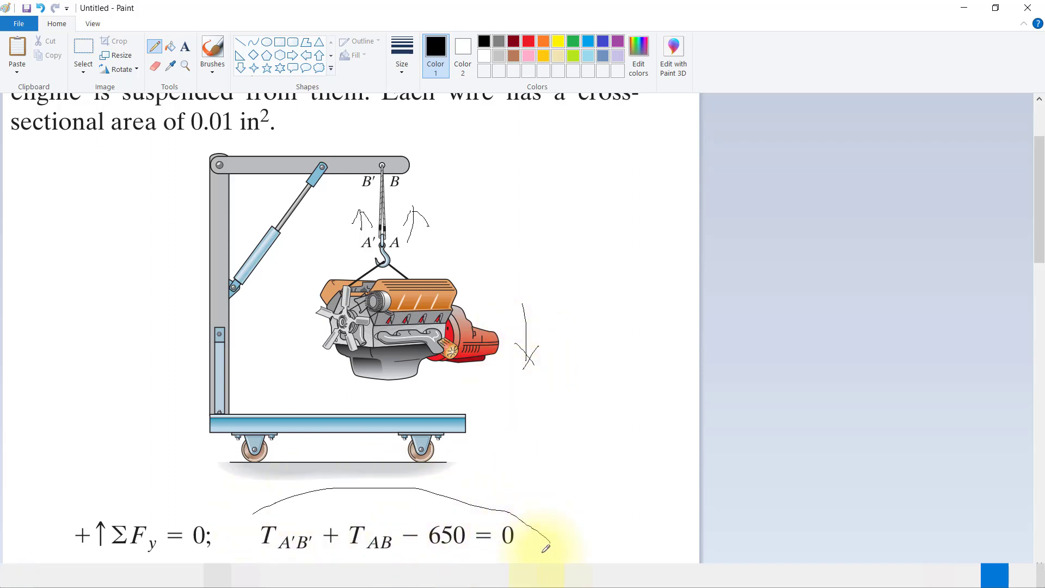
Scroll down through the solution to reach the elongation and final linear equations.
{"action": "scroll", "scroll_direction": "down", "scroll_amount": 3}
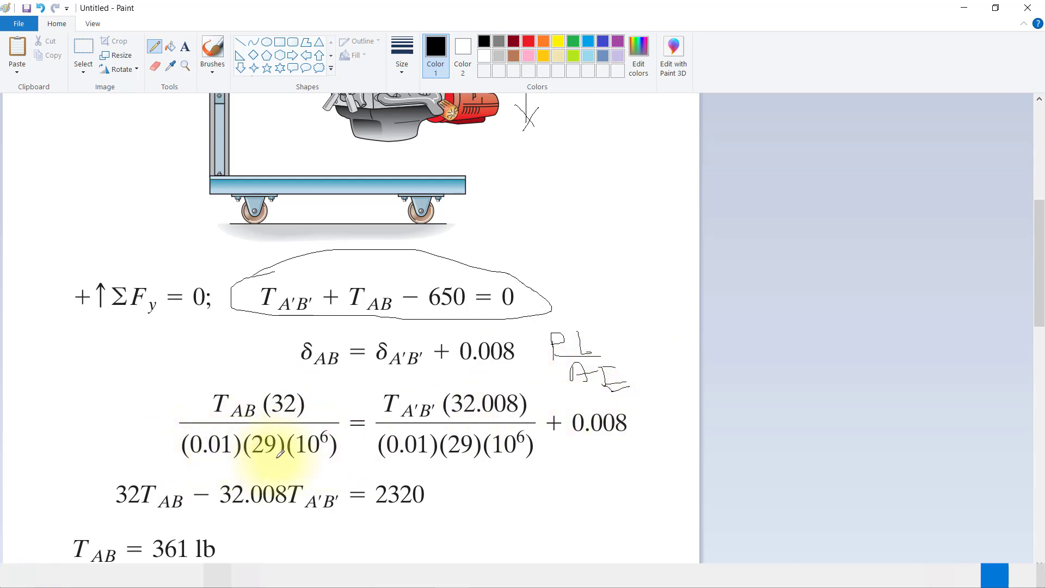
{"action": "mouse_move", "coordinate": [387, 405]}
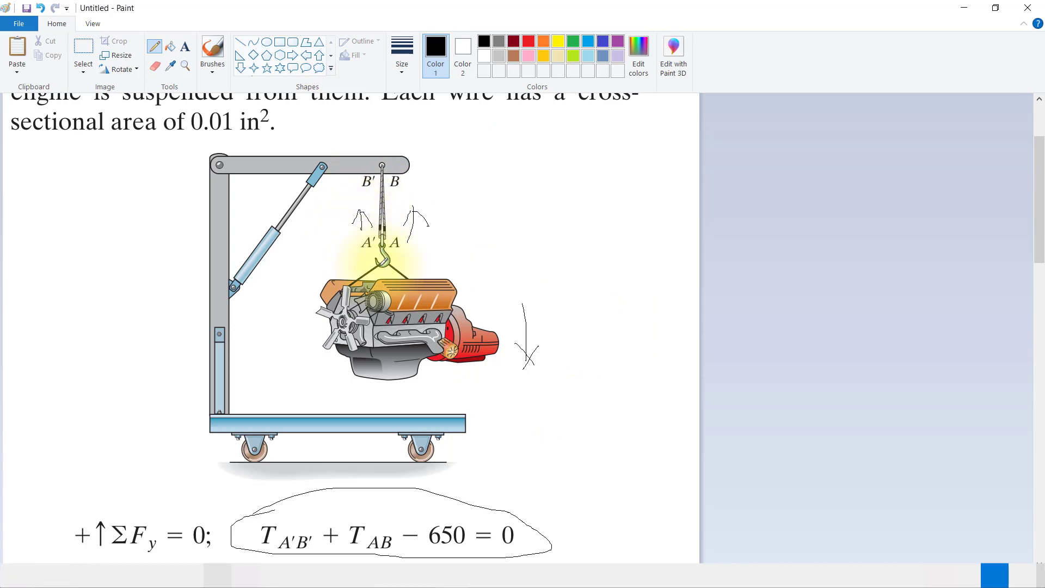
{"action": "scroll", "scroll_direction": "down", "scroll_amount": 3}
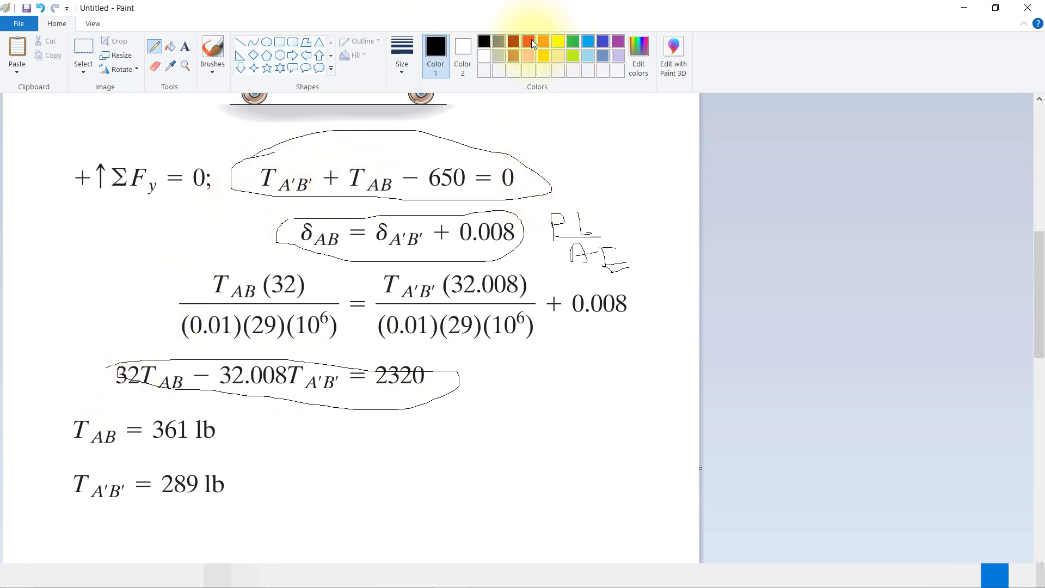
Switch the ink to red, write Ax = b below the circled equation, and add a red note beneath.
{"action": "left_click", "coordinate": [530, 42]}
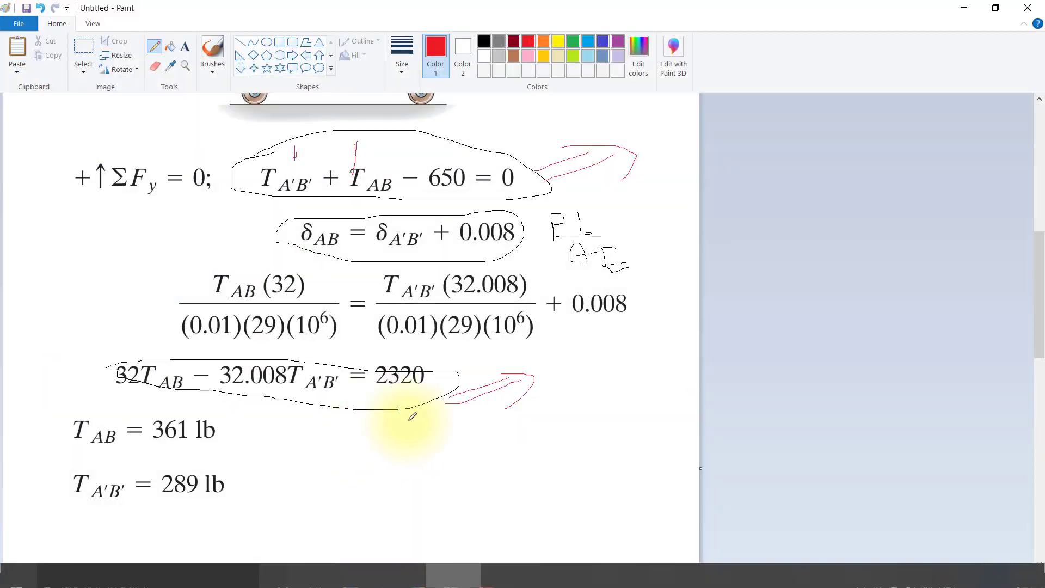
{"action": "left_click_drag", "start_coordinate": [350, 503], "coordinate": [393, 477]}
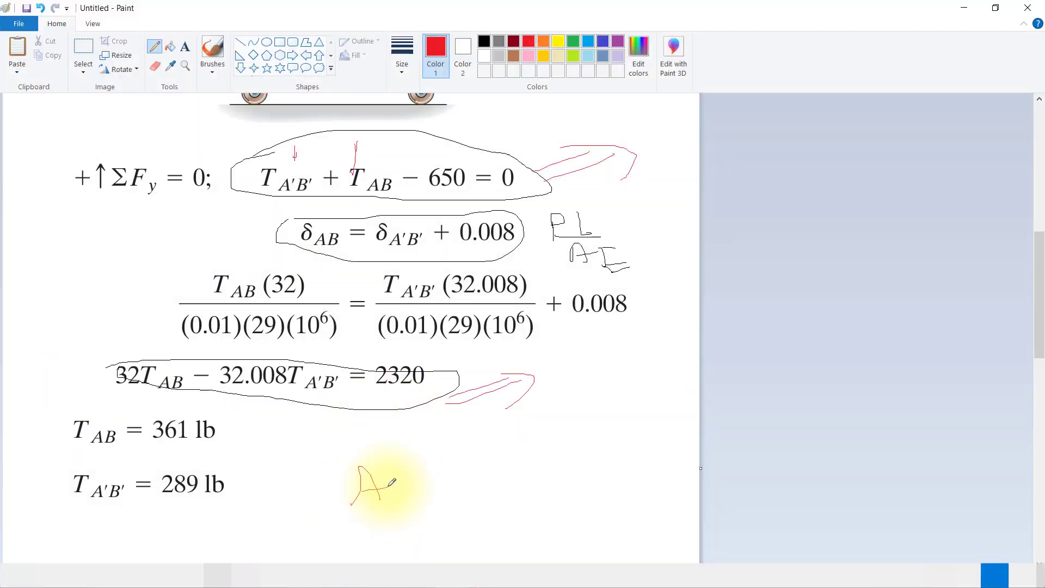
{"action": "left_click_drag", "start_coordinate": [373, 480], "coordinate": [461, 473]}
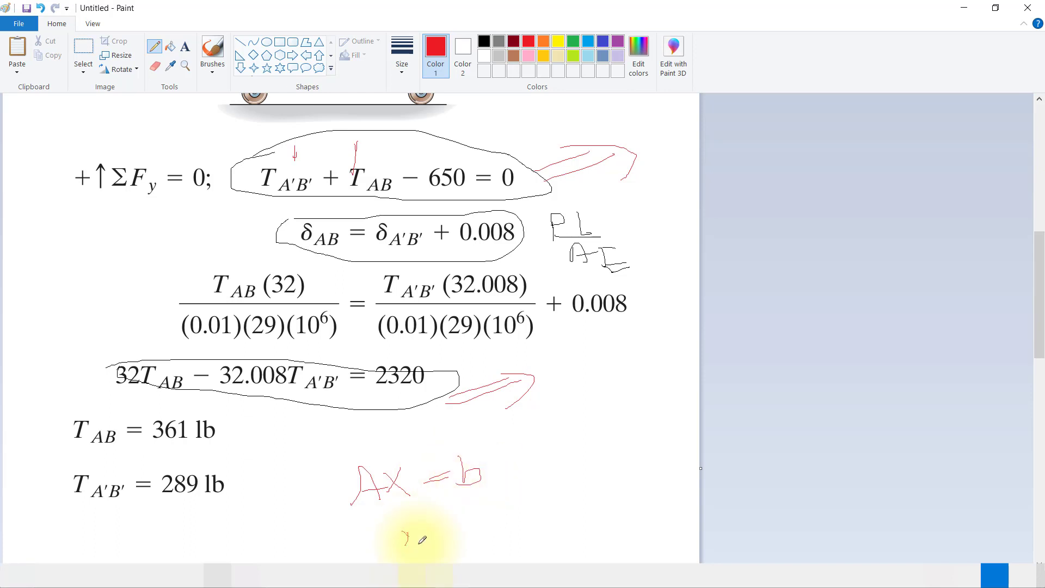
{"action": "left_click_drag", "start_coordinate": [405, 540], "coordinate": [486, 529]}
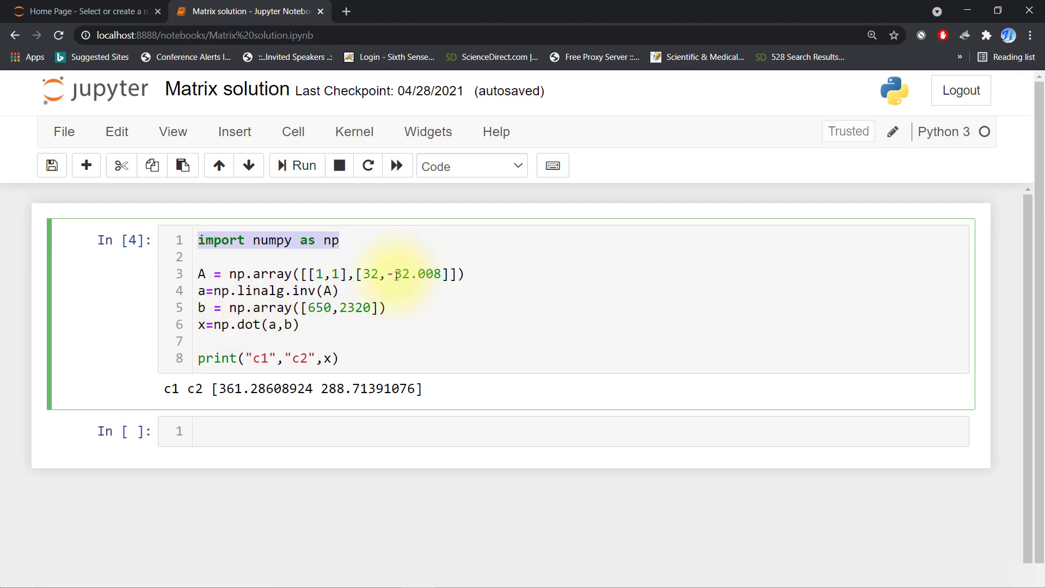
Rerun the NumPy solve cell and highlight the output tensions 361.29 and 288.71.
{"action": "left_click", "coordinate": [354, 575]}
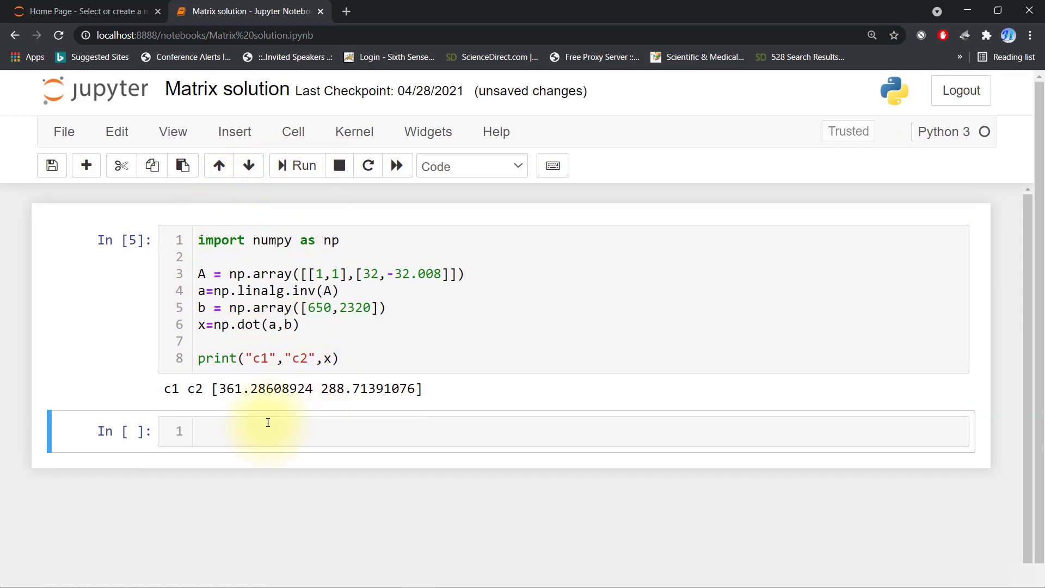
{"action": "left_click_drag", "start_coordinate": [222, 389], "coordinate": [386, 388]}
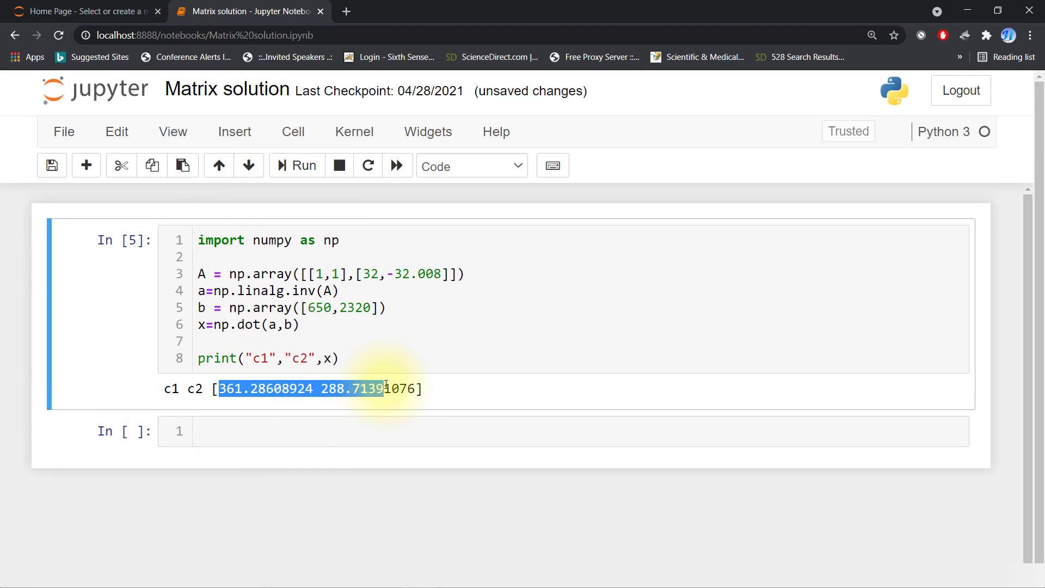